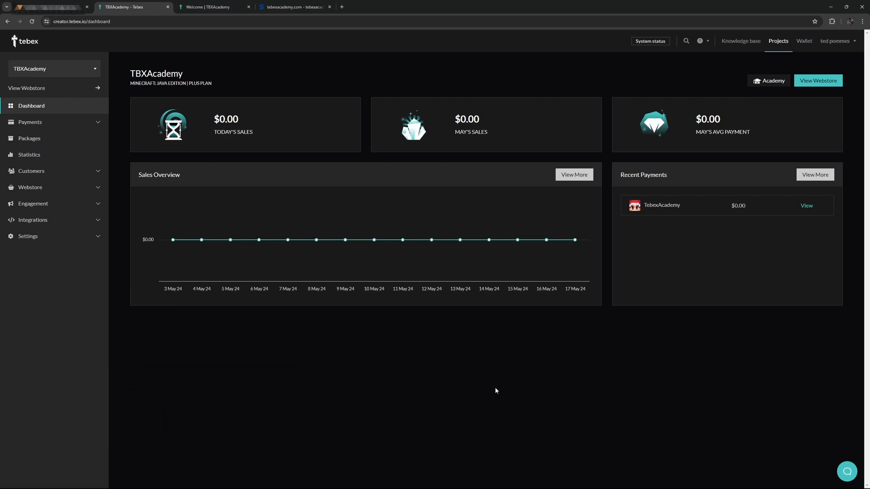
pyautogui.moveTo(779, 140)
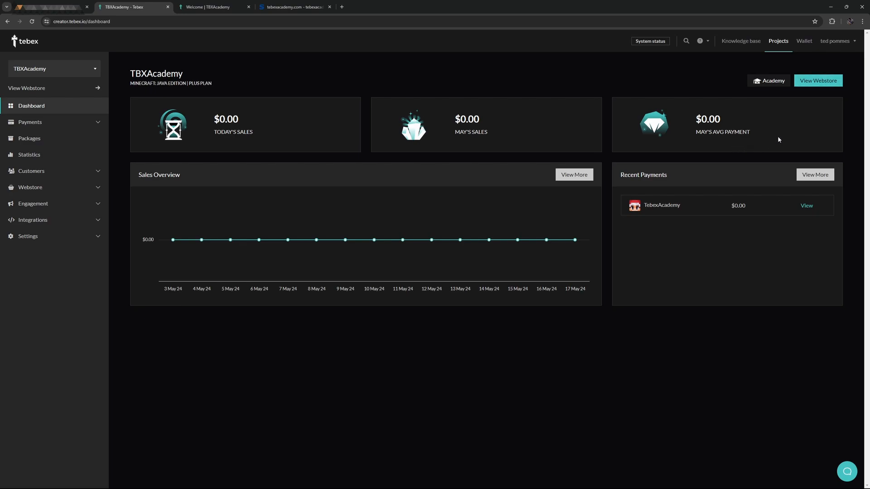
pyautogui.moveTo(818, 81)
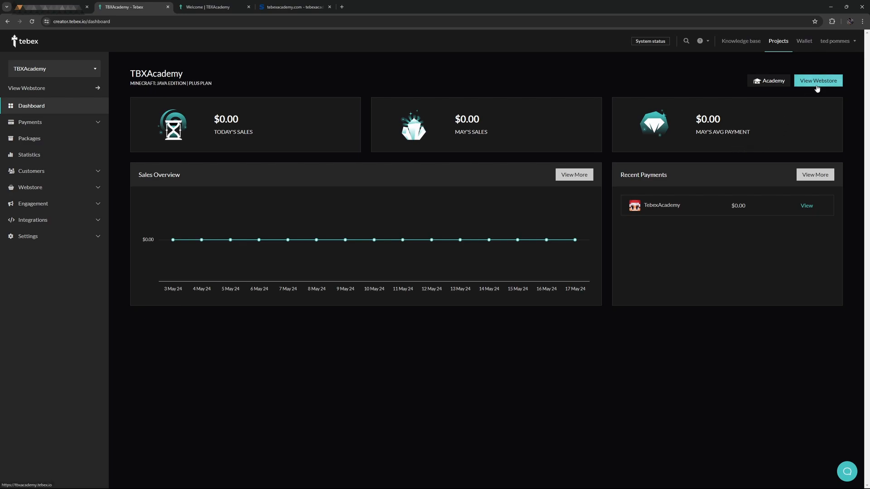
# Step: View the TBXAcademy demo webstore at tbxacademy.tebex.io, with its welcome and support sections
pyautogui.click(211, 6)
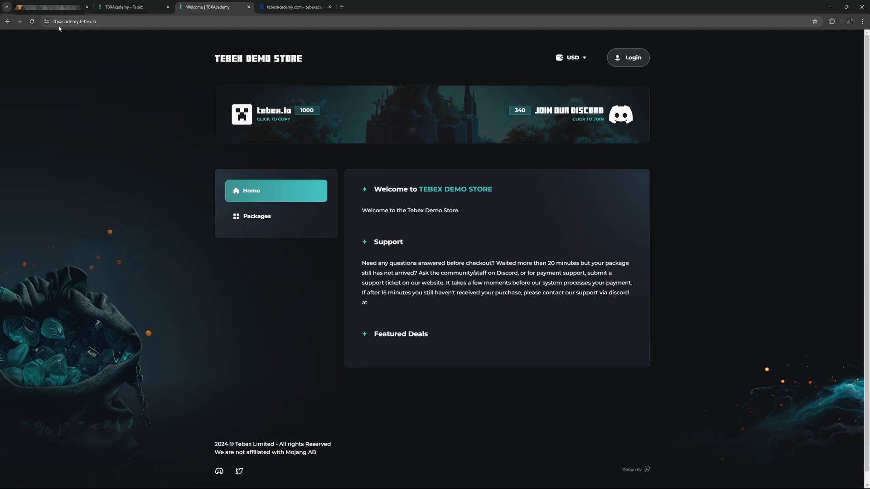
# Step: Open Webstore > Domain settings and save the tbxacademy.tebex.io subdomain
pyautogui.click(133, 7)
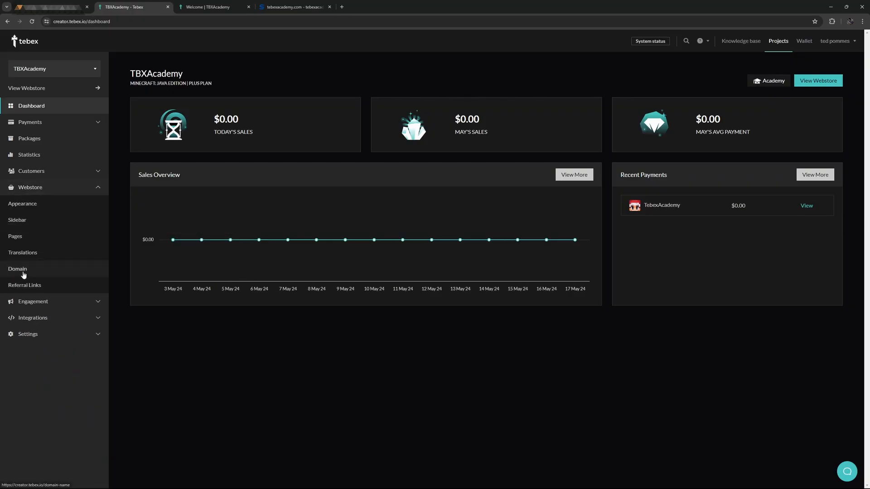
pyautogui.click(17, 269)
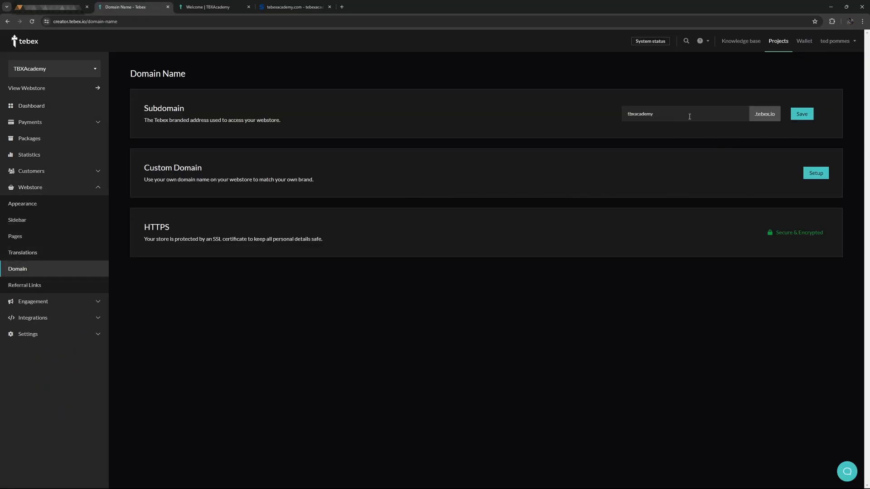
pyautogui.moveTo(639, 168)
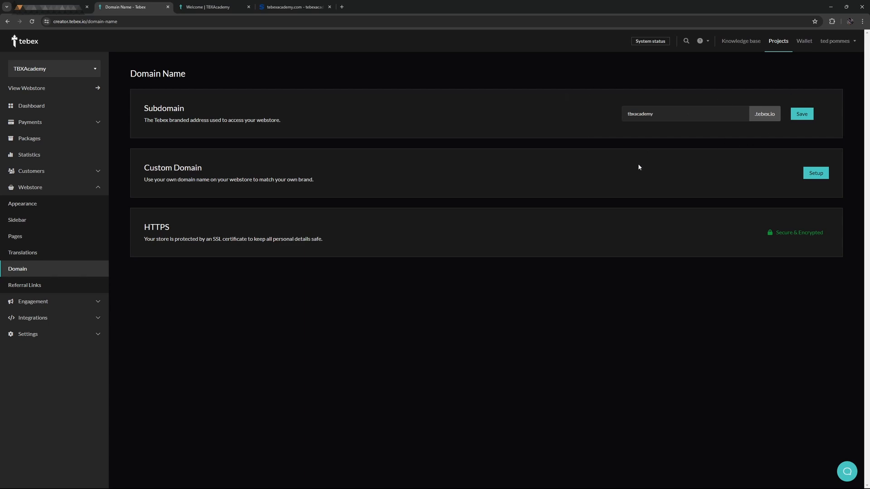
pyautogui.moveTo(655, 133)
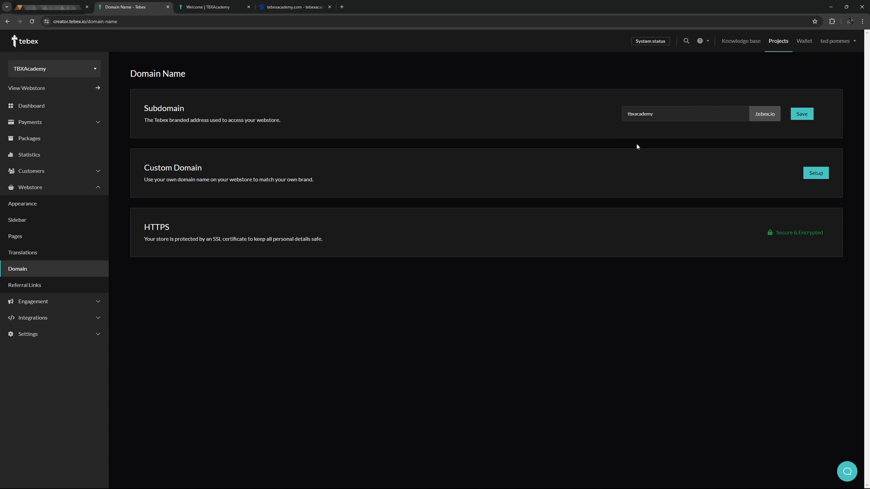
pyautogui.click(801, 114)
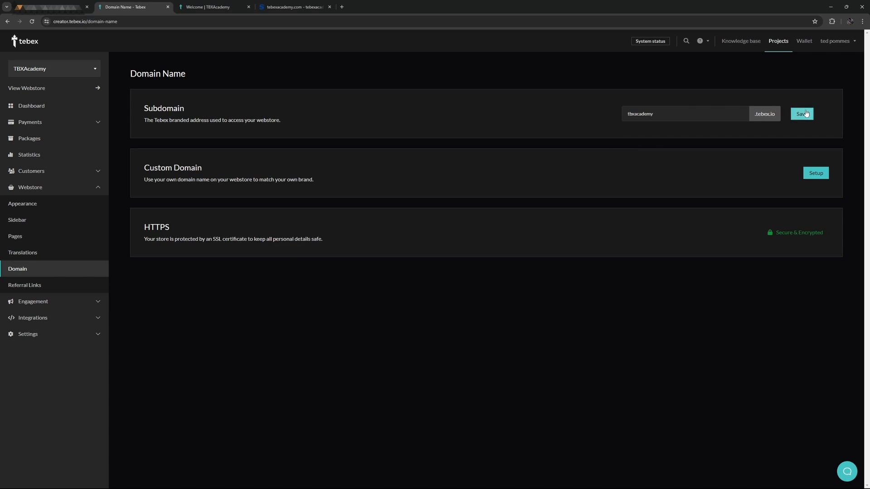
pyautogui.moveTo(594, 121)
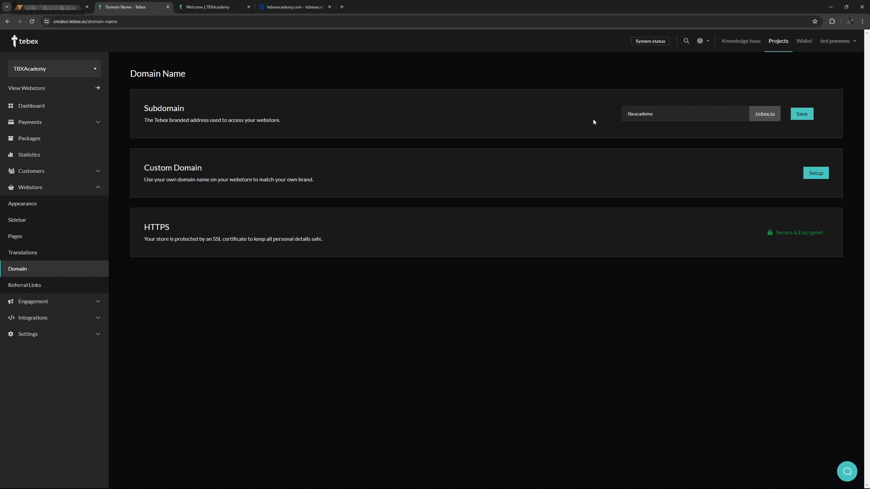
pyautogui.click(295, 6)
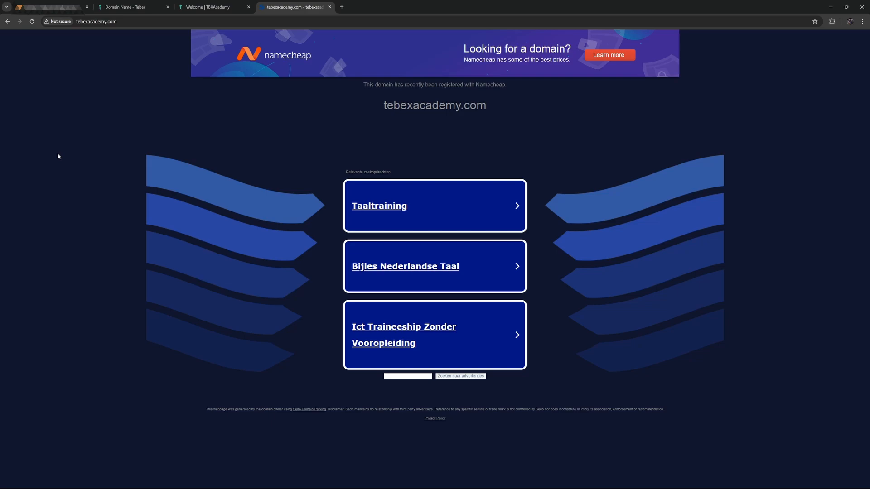
pyautogui.moveTo(54, 30)
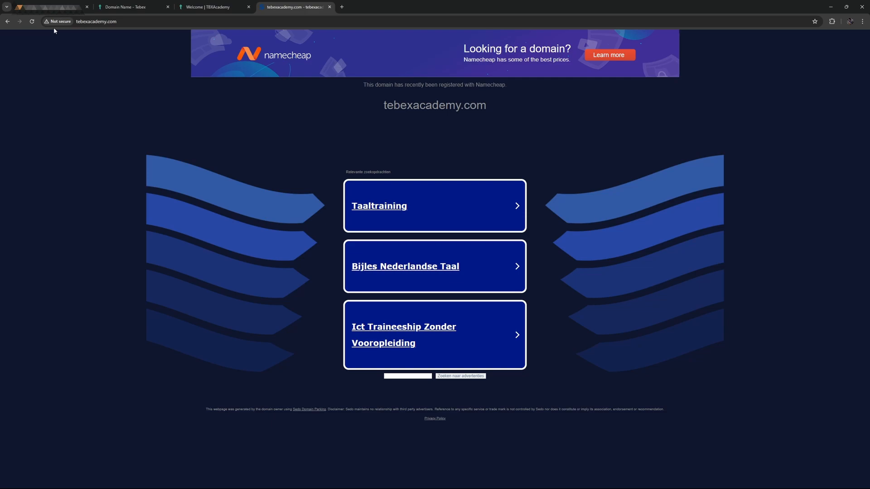
pyautogui.click(134, 7)
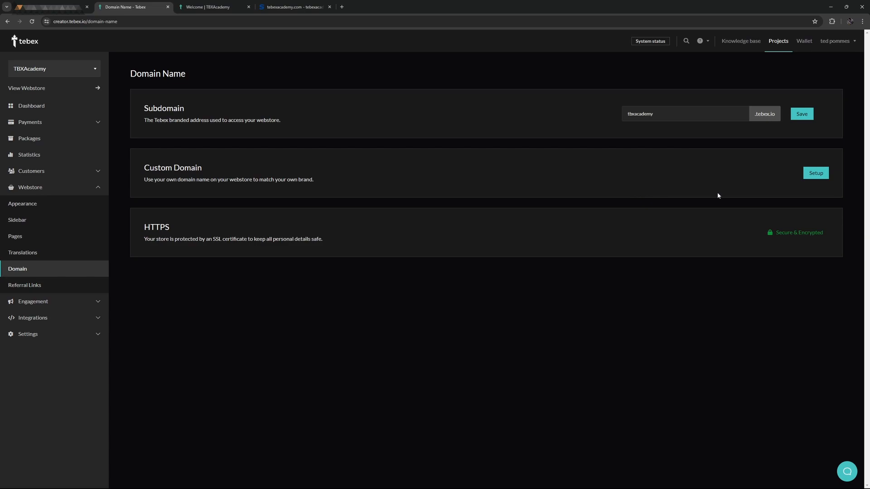
# Step: Enter custom domain store.tebexacademy.com and copy CNAME target 18b57492.webstore.tebex.io
pyautogui.click(815, 173)
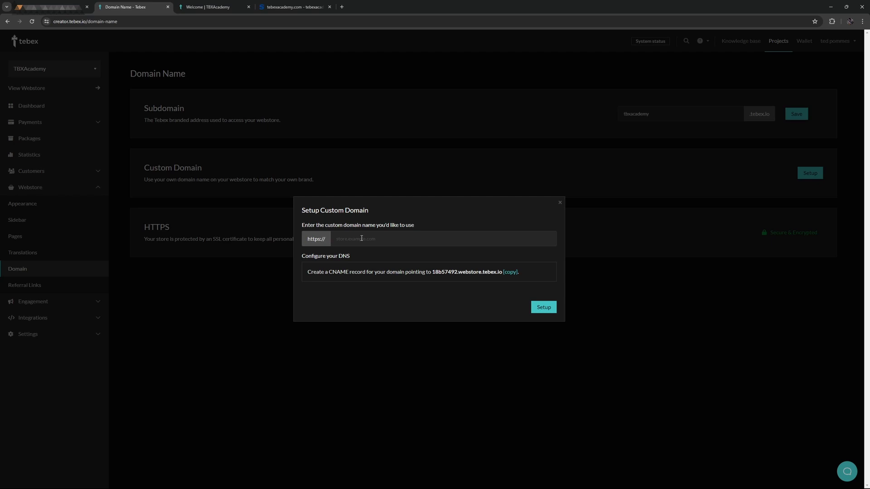
pyautogui.write('store.tebexacademy.com')
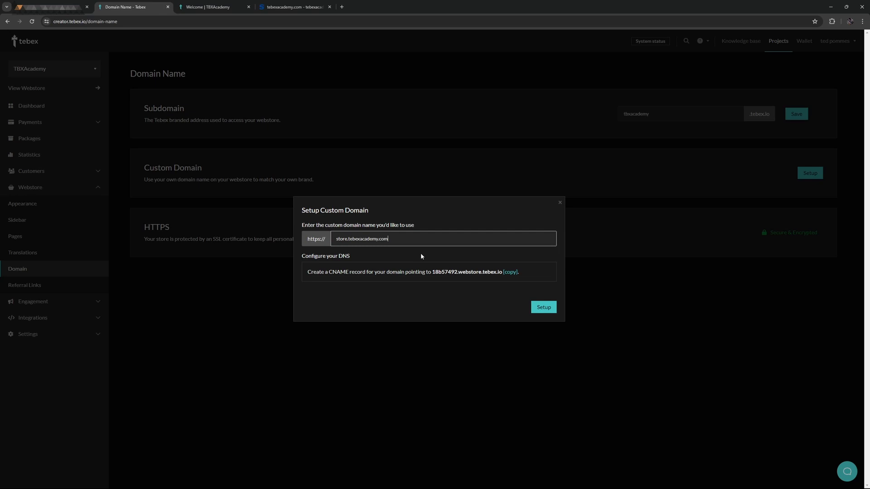
pyautogui.moveTo(344, 137)
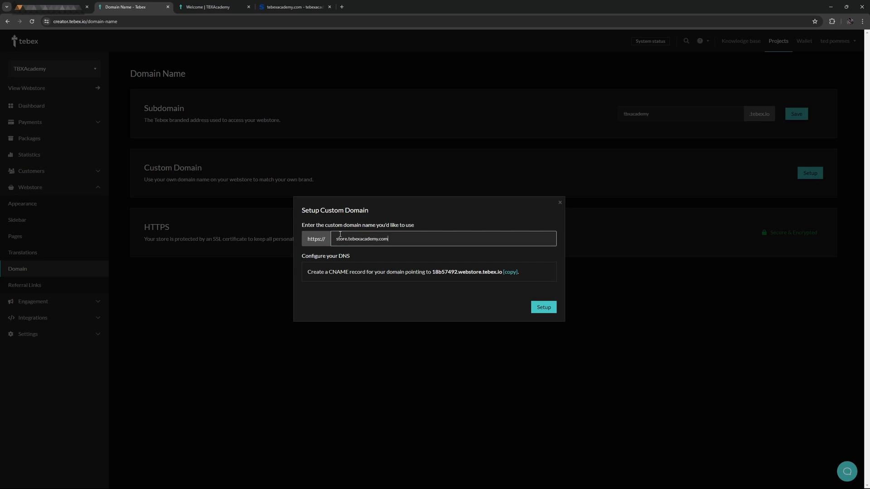
pyautogui.moveTo(339, 267)
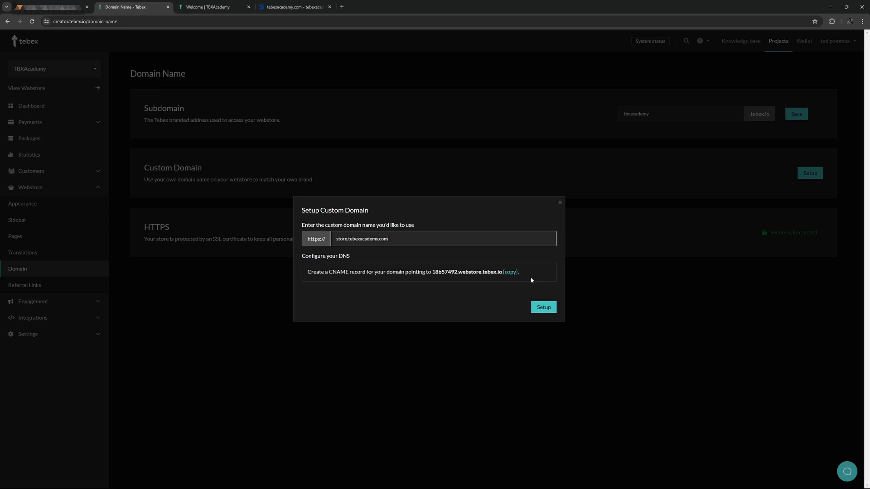
pyautogui.moveTo(510, 272)
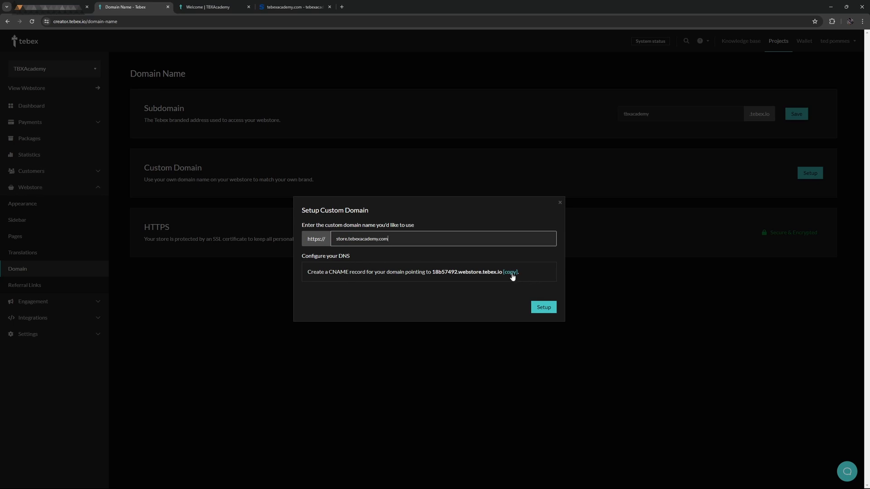
pyautogui.click(510, 272)
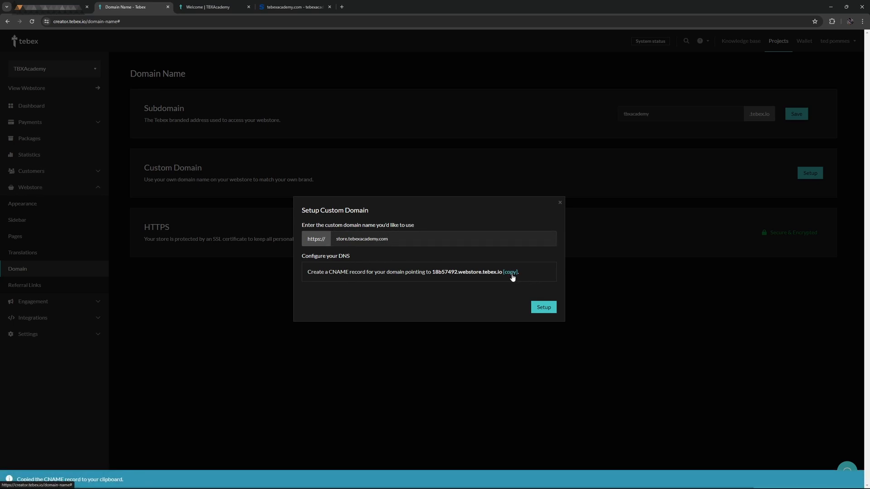
pyautogui.click(47, 7)
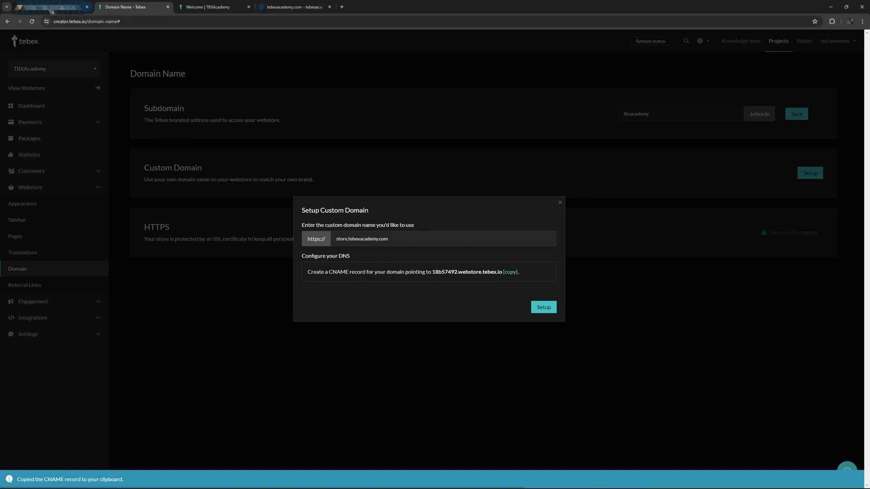
# Step: Add the site tebexacademy.com to Cloudflare and choose the Free plan
pyautogui.click(49, 7)
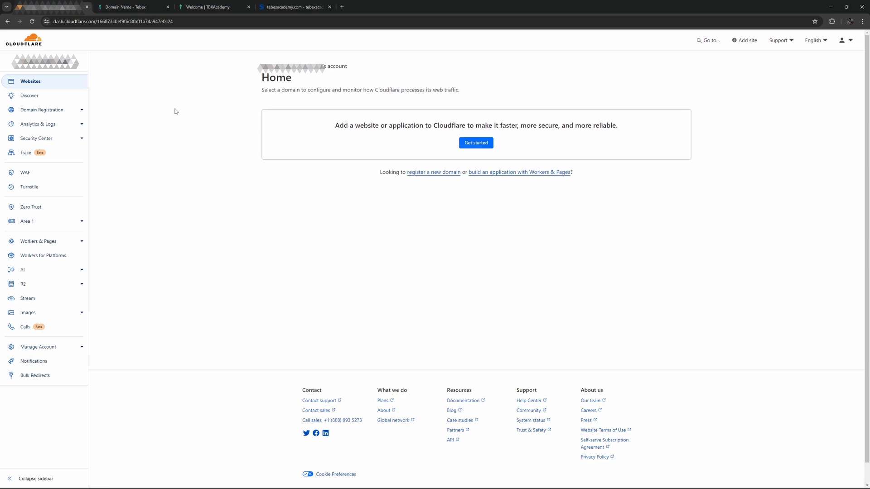
pyautogui.moveTo(151, 112)
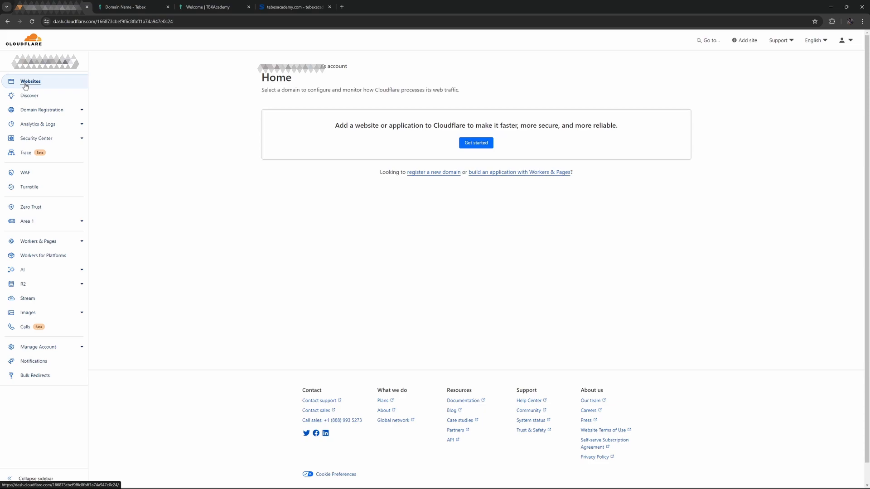
pyautogui.click(475, 142)
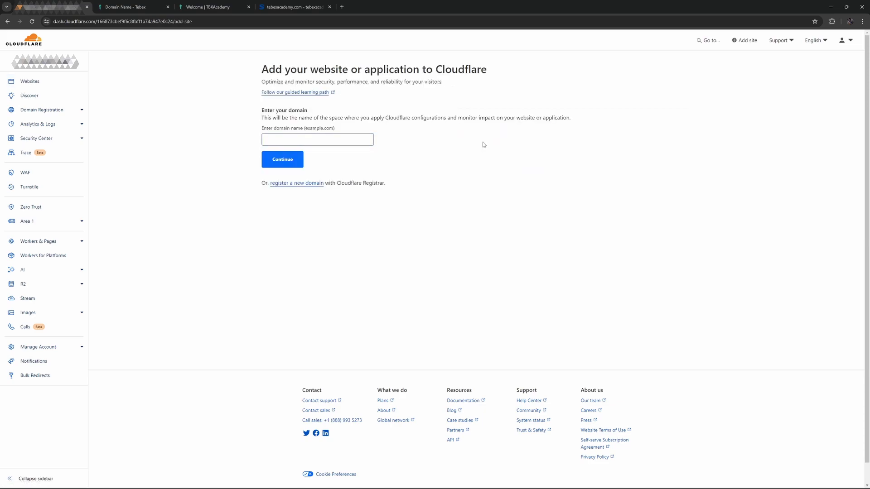
pyautogui.write('tebexacademy.com')
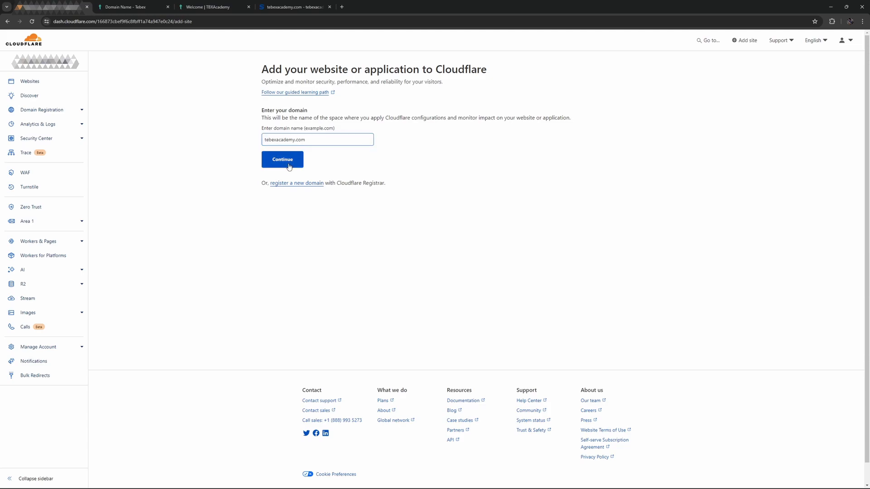
pyautogui.click(282, 162)
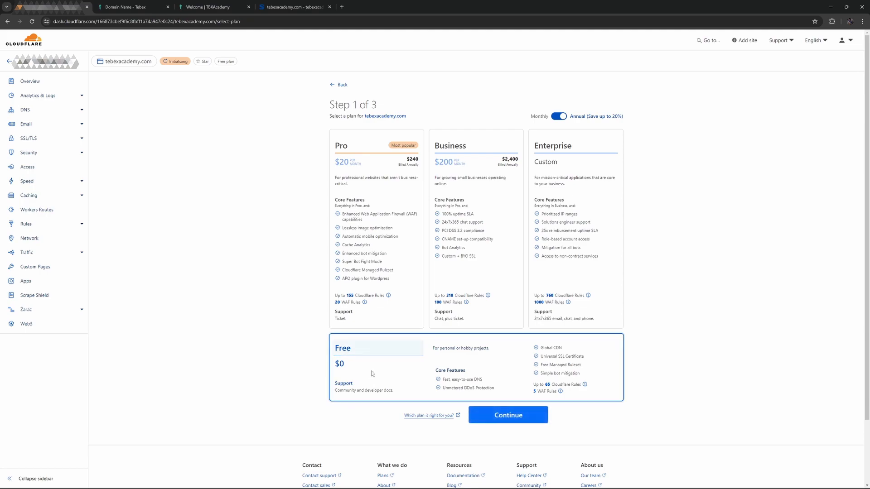
pyautogui.click(506, 415)
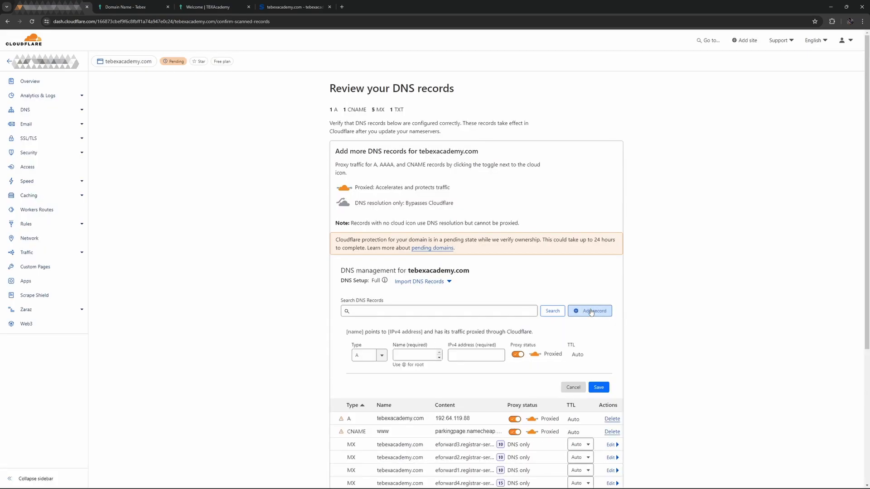
# Step: Save a DNS-only CNAME record 'store' targeting 18b57492.webstore.tebex.io
pyautogui.click(369, 355)
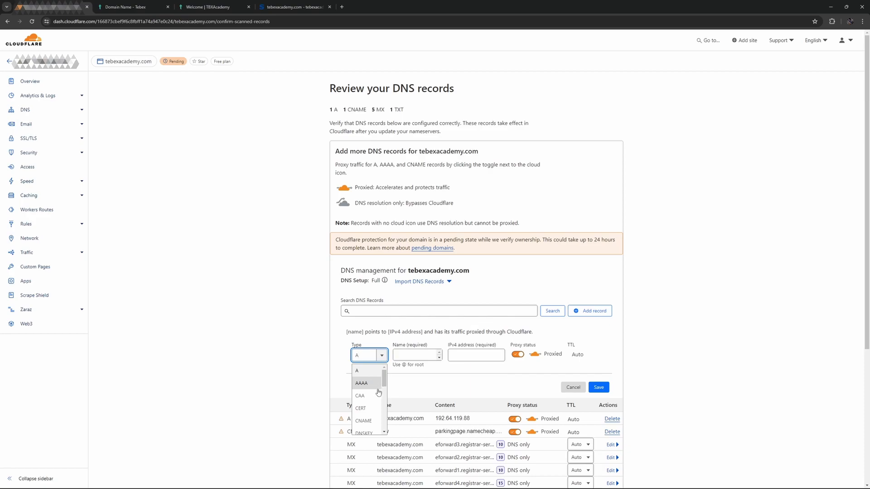
pyautogui.click(363, 420)
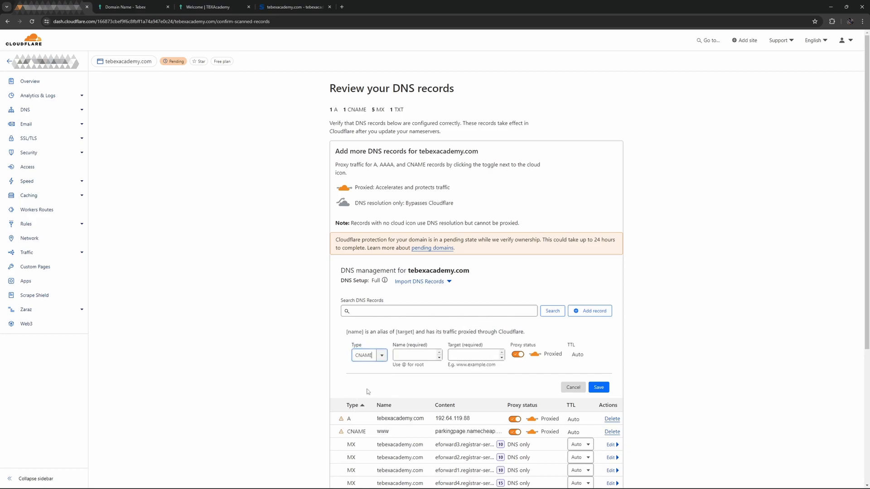
pyautogui.write('store.tebexacademy.com')
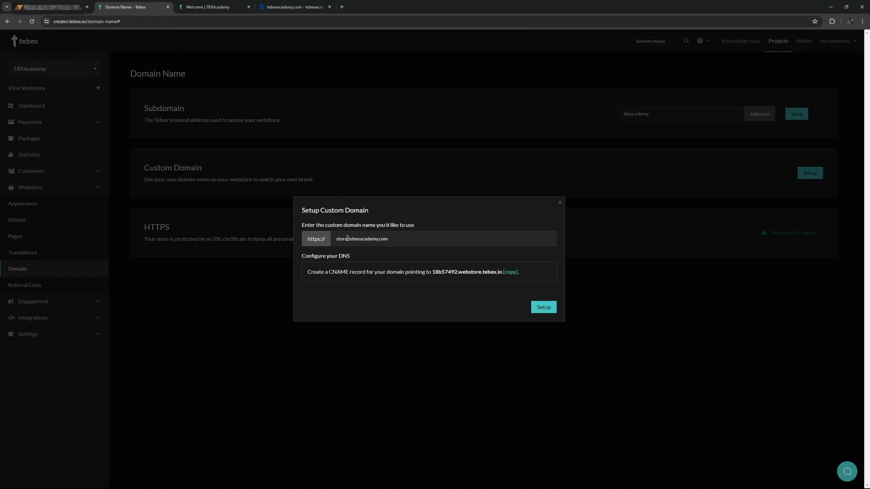
pyautogui.doubleClick(343, 239)
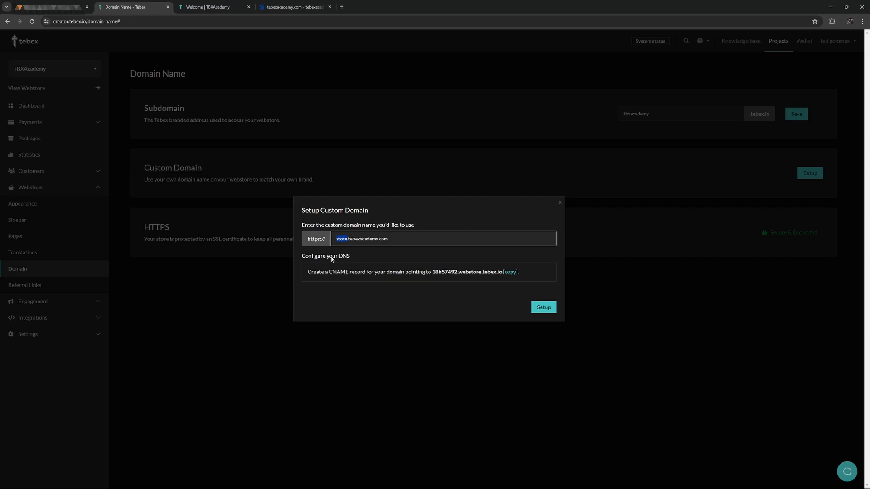
pyautogui.click(294, 7)
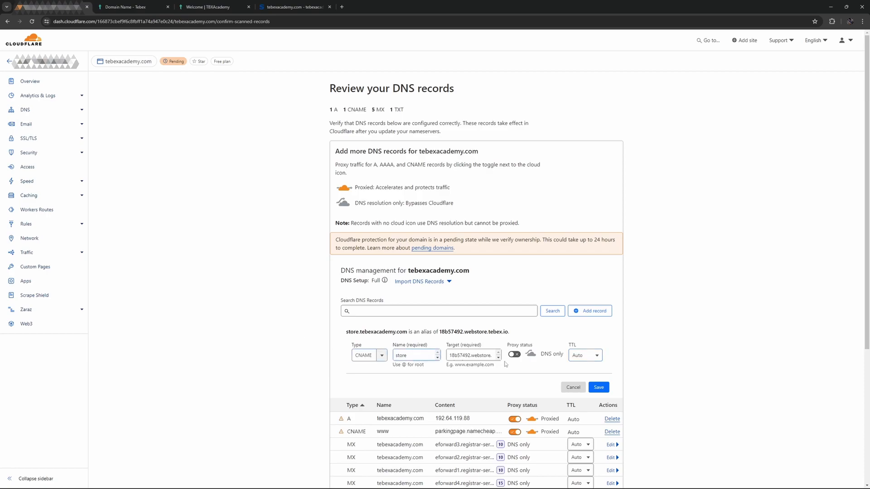
pyautogui.click(598, 387)
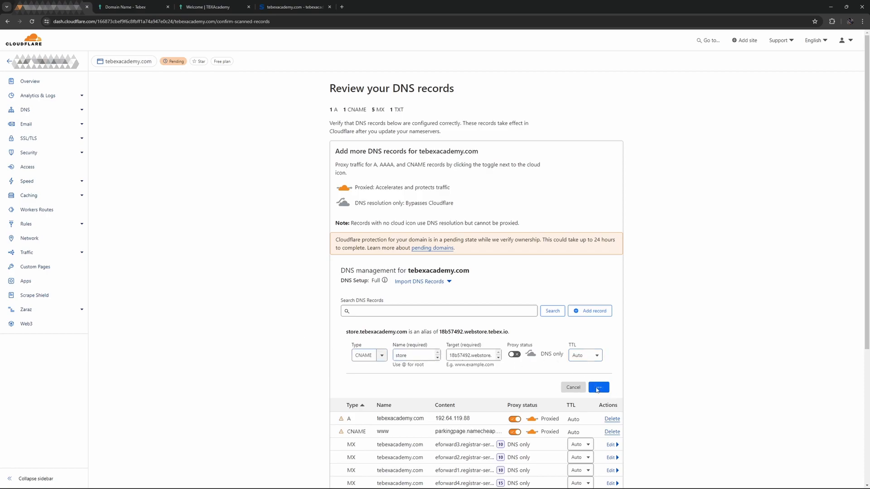
pyautogui.click(598, 387)
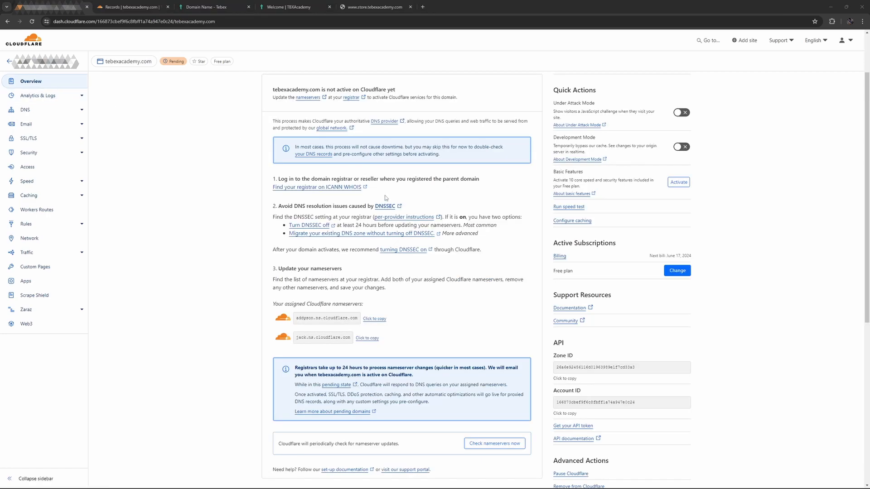
# Step: Open tebexacademy.com's nameserver options in Namecheap and copy the first Cloudflare nameserver
pyautogui.click(375, 7)
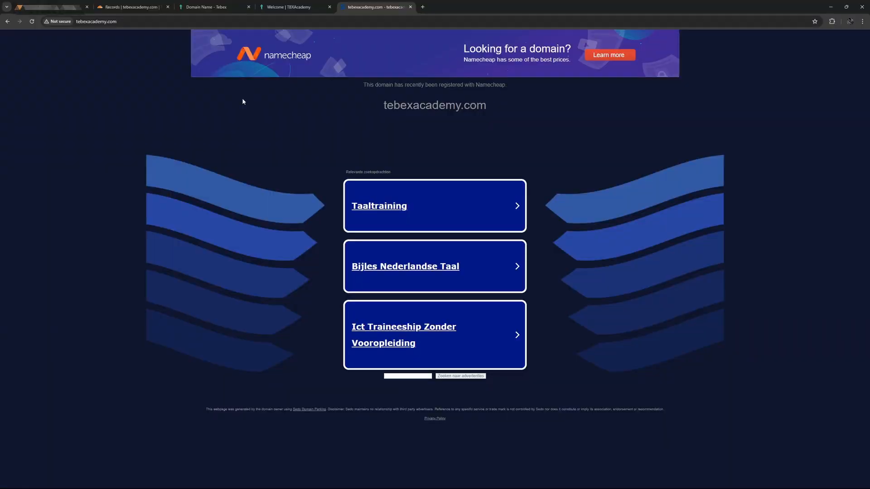
pyautogui.moveTo(275, 98)
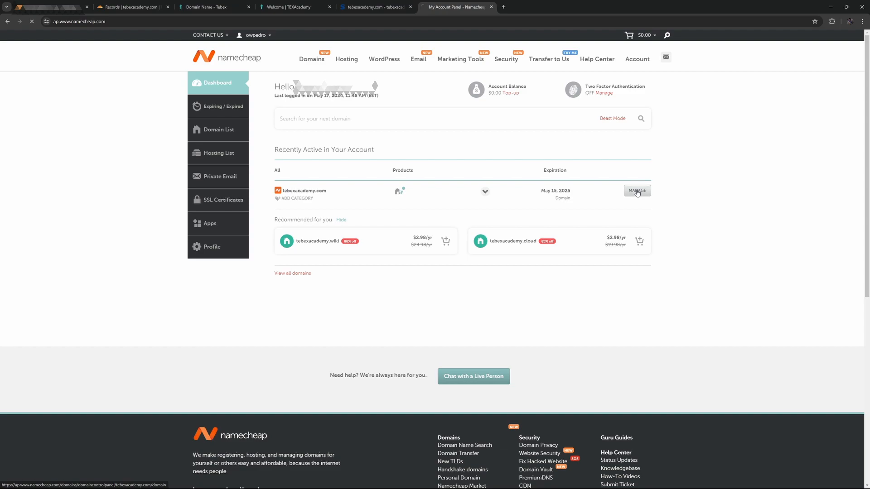
pyautogui.click(636, 191)
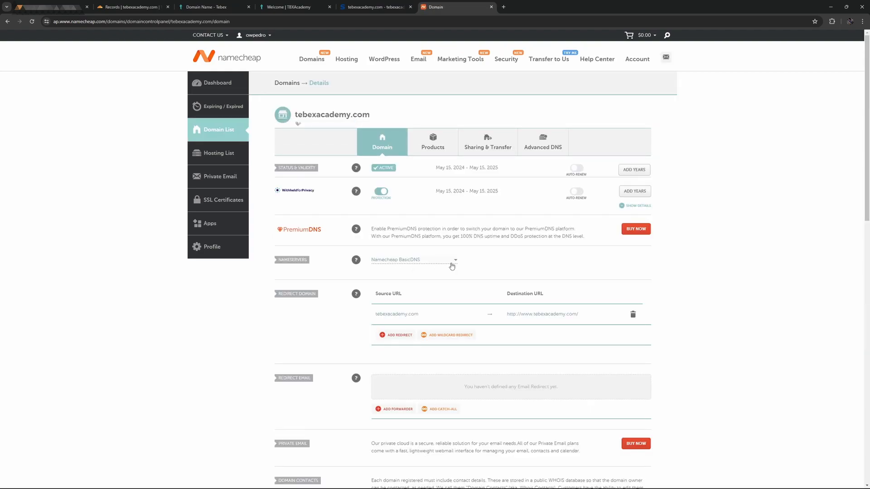
pyautogui.click(414, 260)
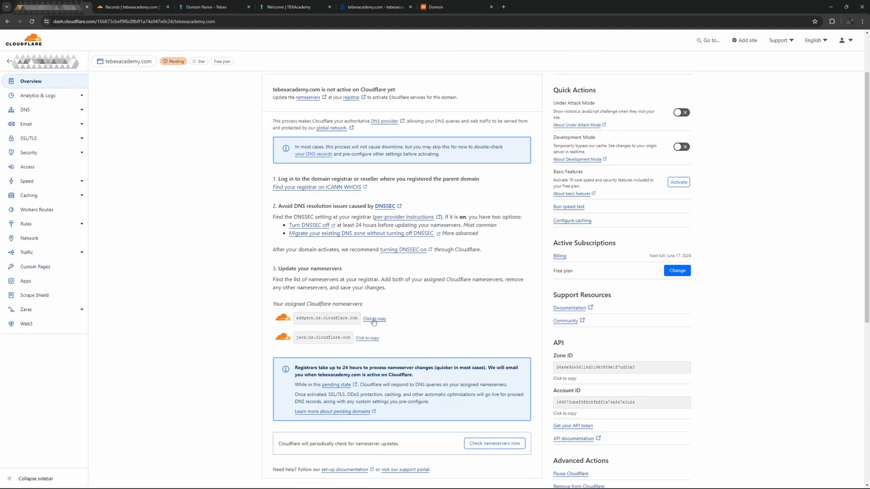
pyautogui.click(374, 319)
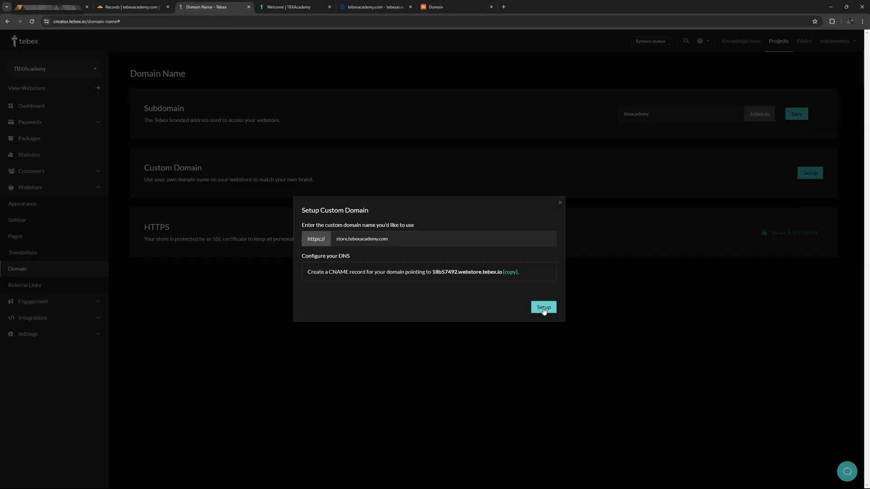
# Step: Confirm store.tebexacademy.com in the Setup Custom Domain dialog
pyautogui.click(543, 307)
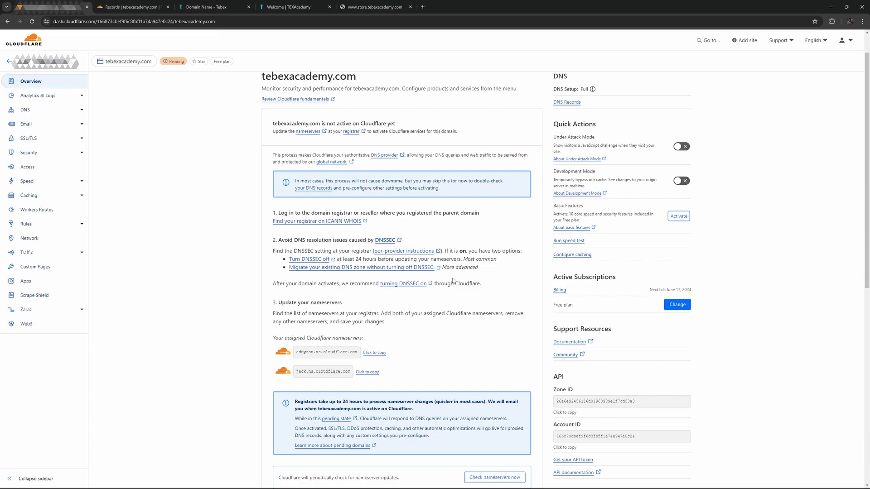
pyautogui.click(289, 6)
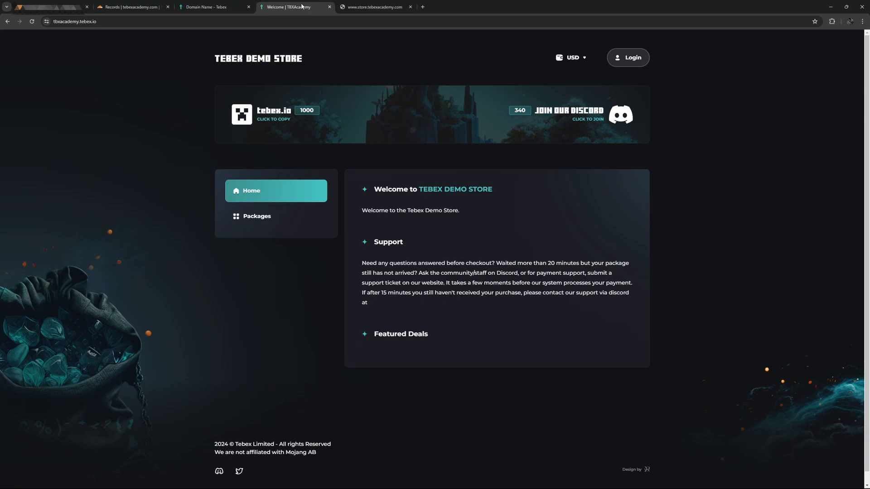